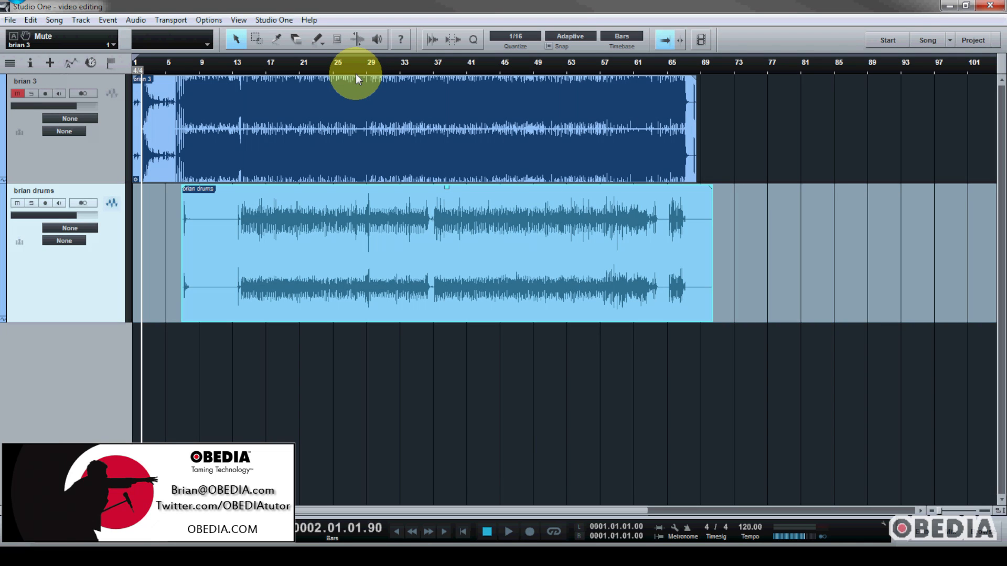
mouse_move(355, 74)
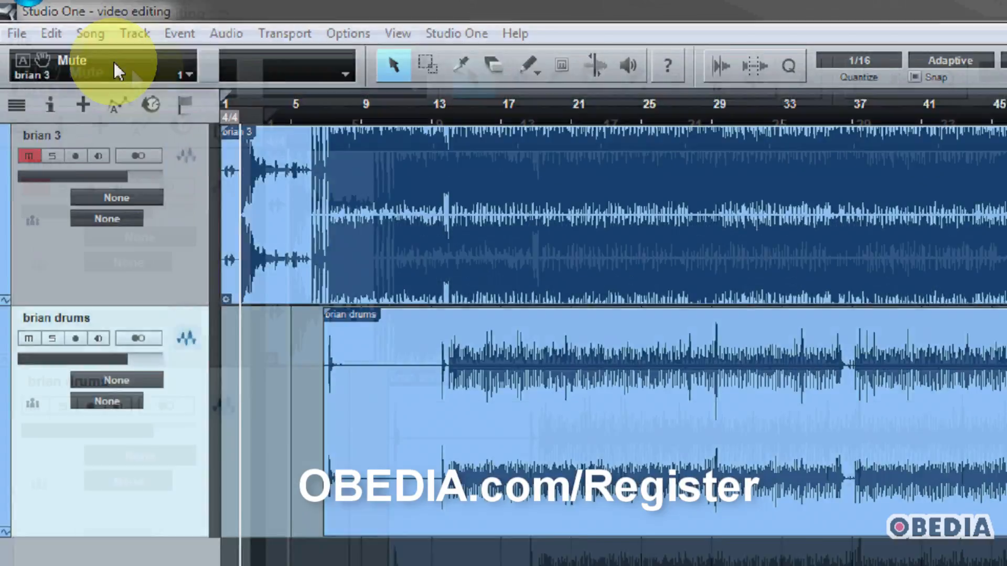
Step: Choose Export Mixdown from the Song menu
left_click(90, 34)
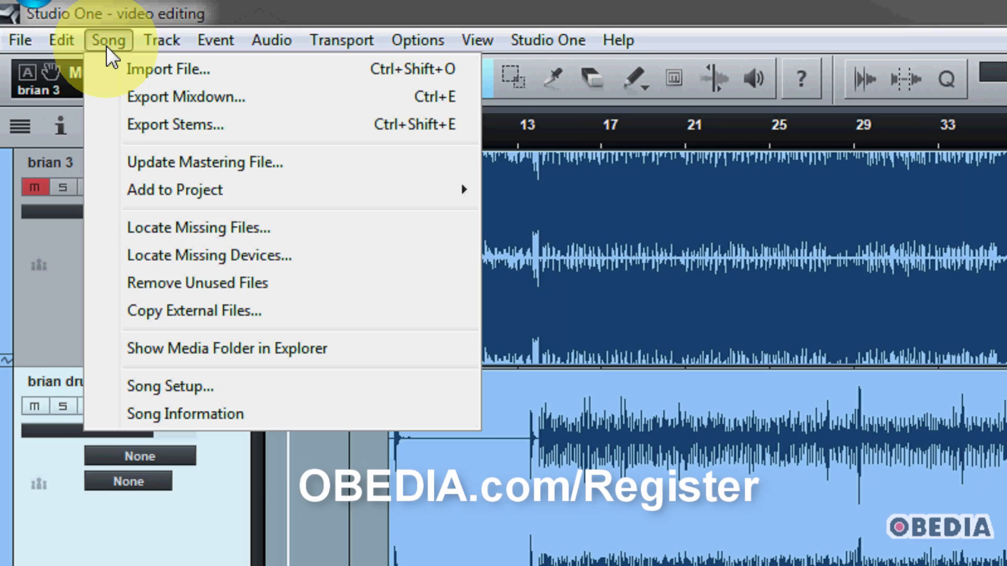
left_click(185, 96)
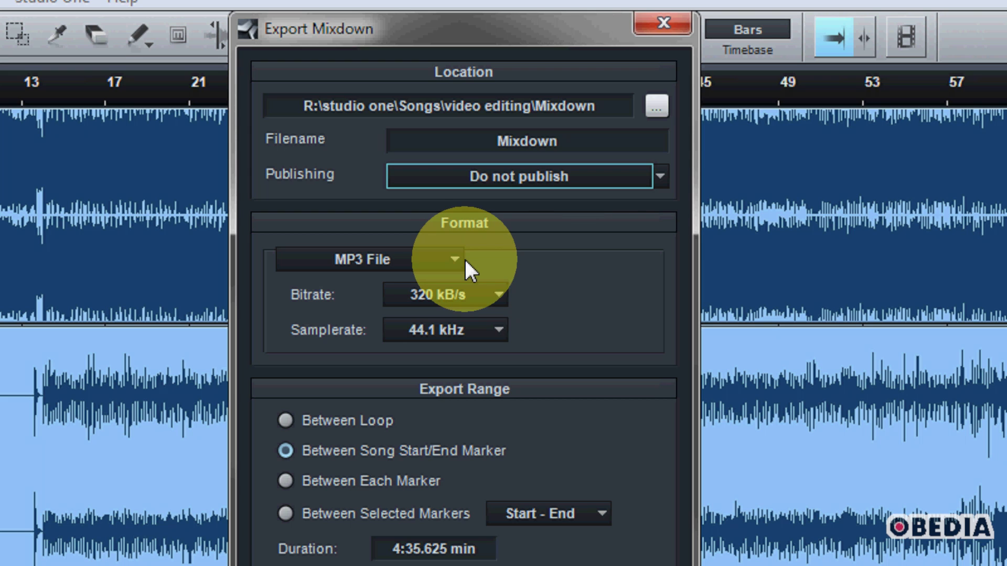
mouse_move(584, 202)
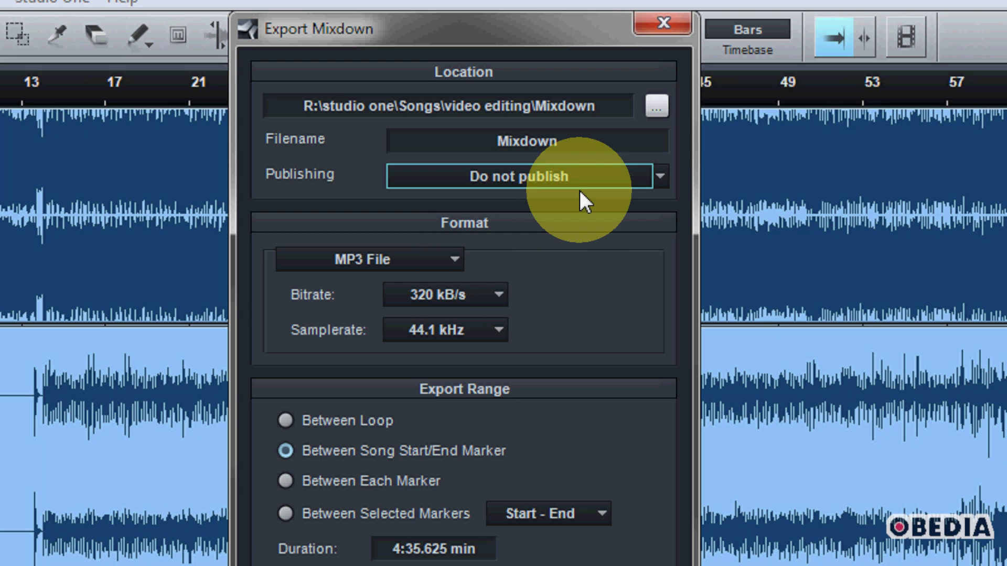
mouse_move(462, 237)
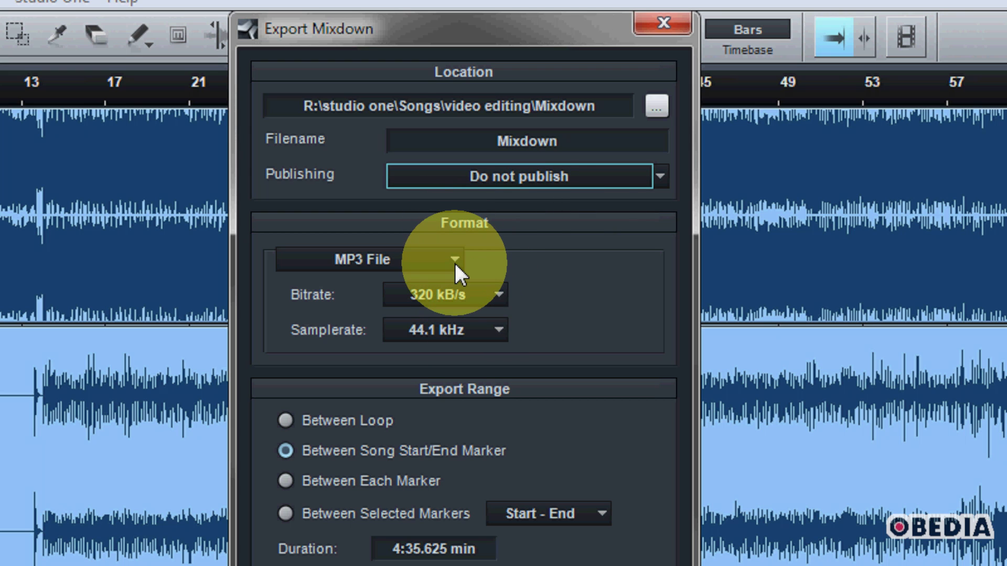
left_click(454, 260)
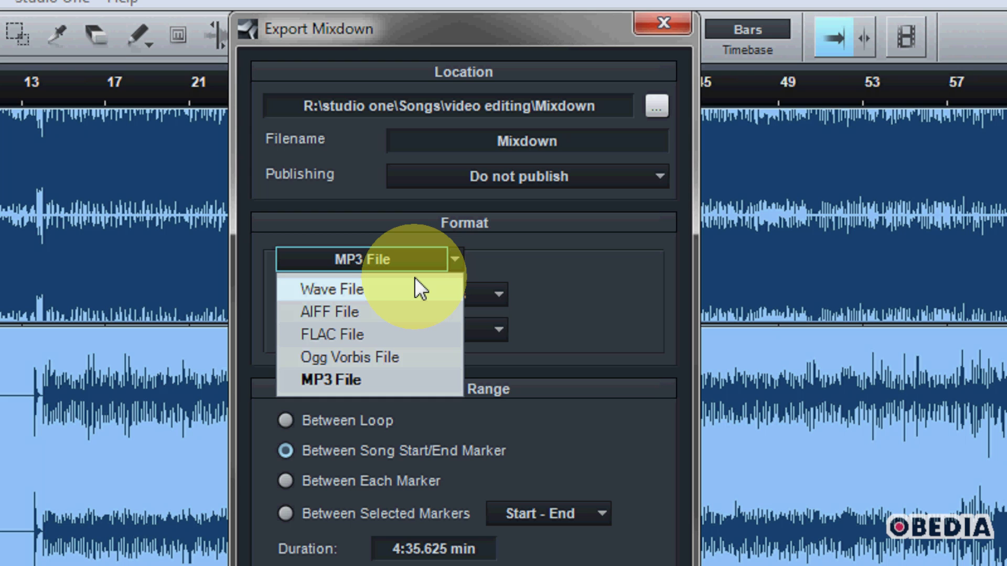
mouse_move(414, 292)
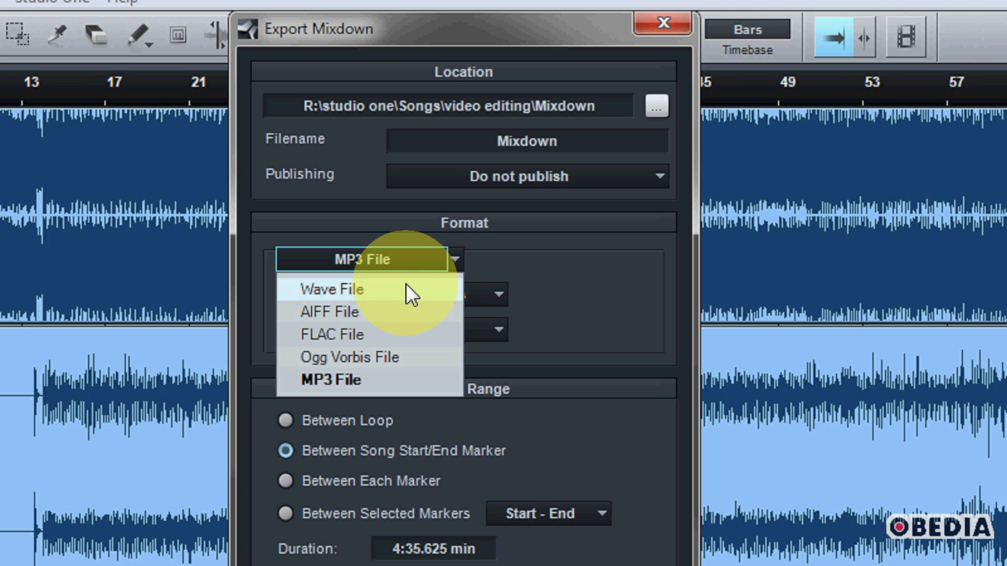
mouse_move(390, 358)
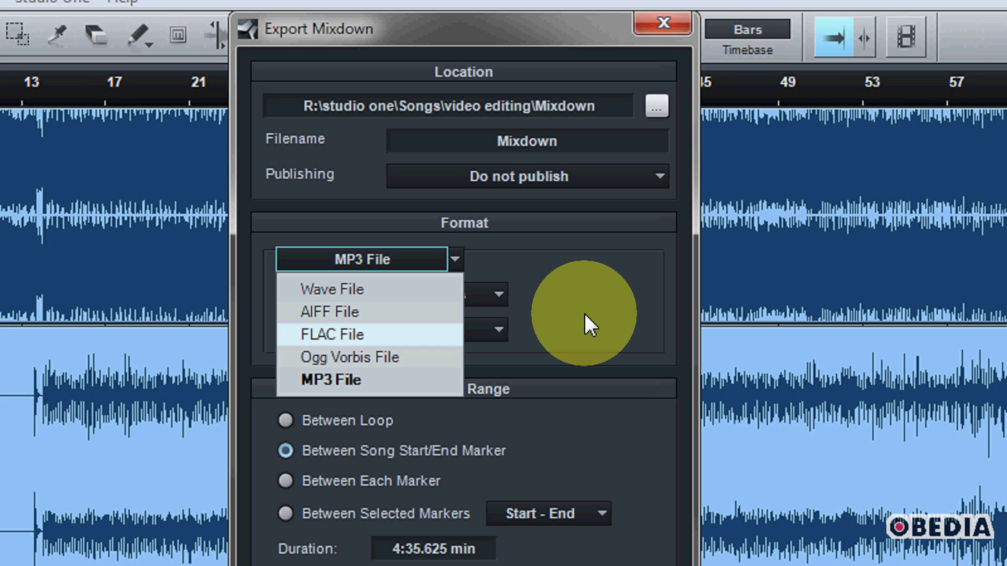
left_click(329, 380)
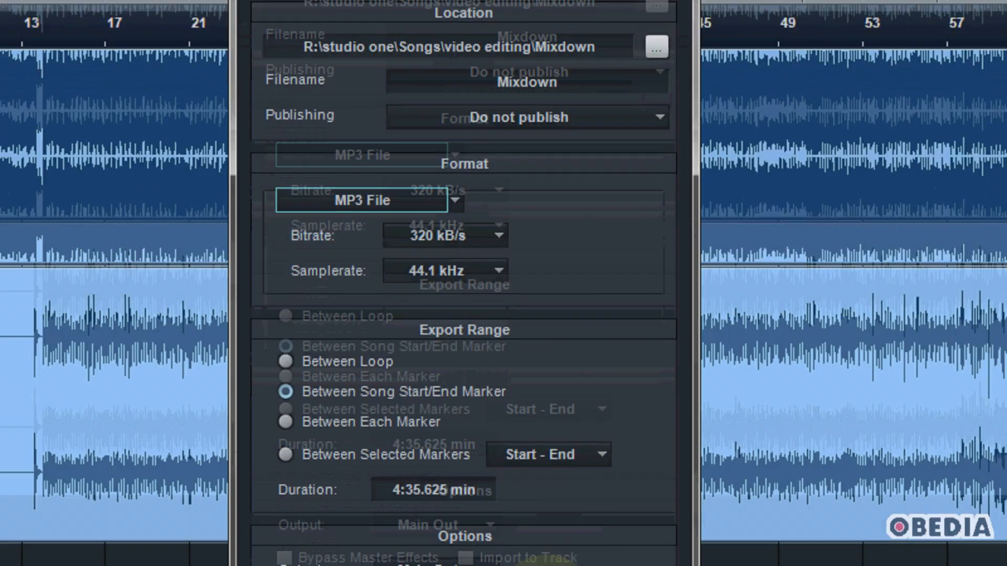
Step: Try each Export Range option, then settle on Between Selected Markers
scroll("down", 3)
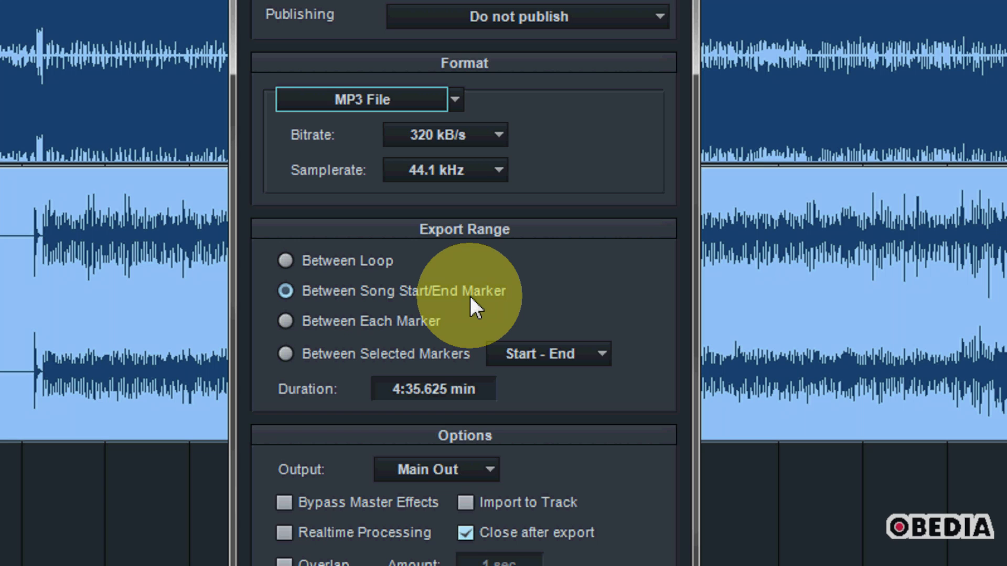
mouse_move(356, 270)
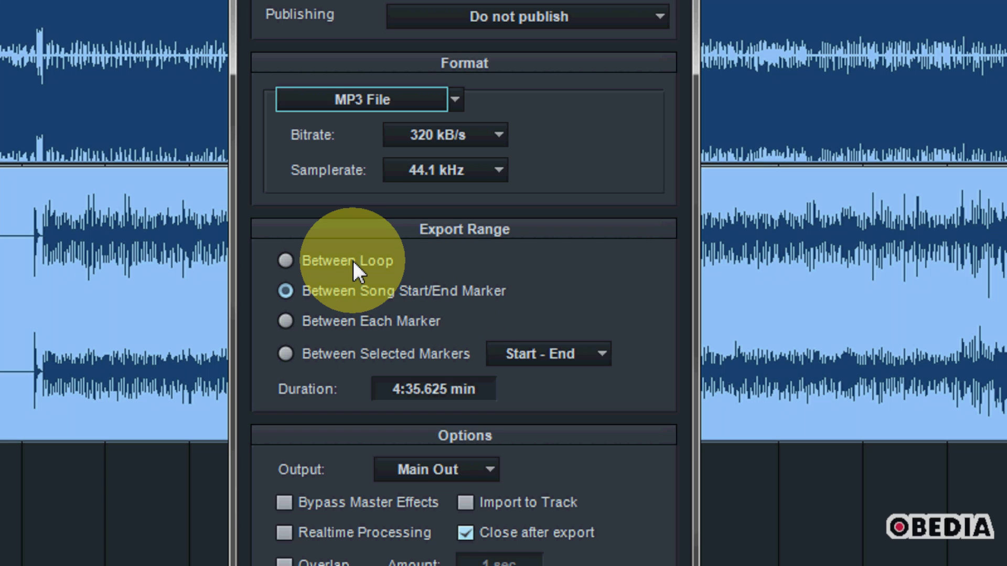
left_click(285, 261)
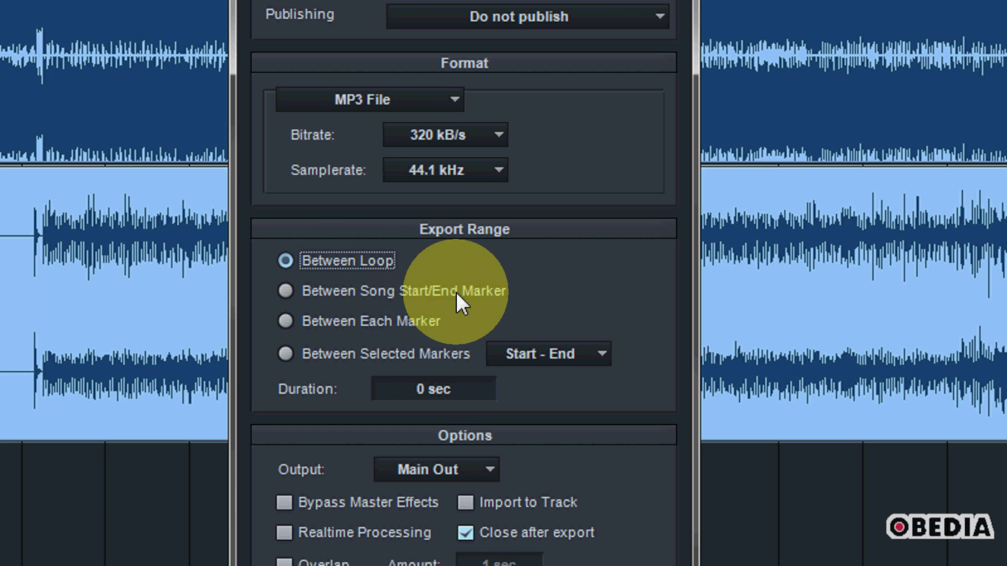
left_click(285, 291)
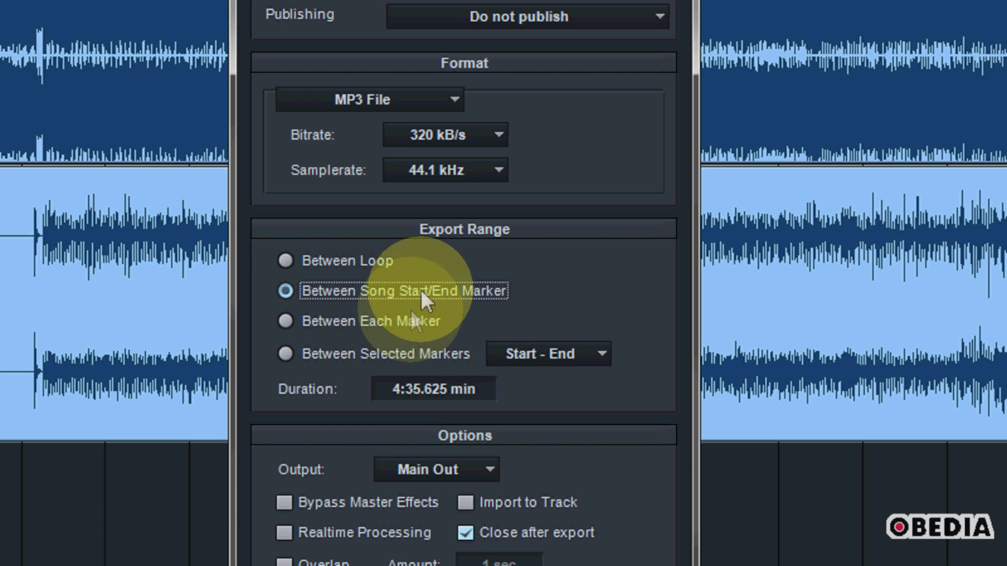
left_click(285, 321)
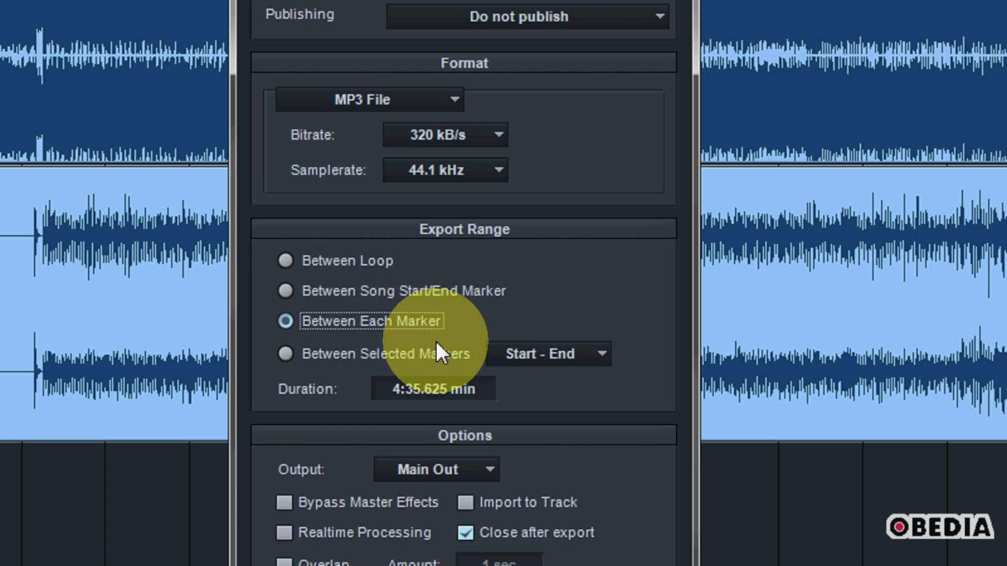
left_click(285, 354)
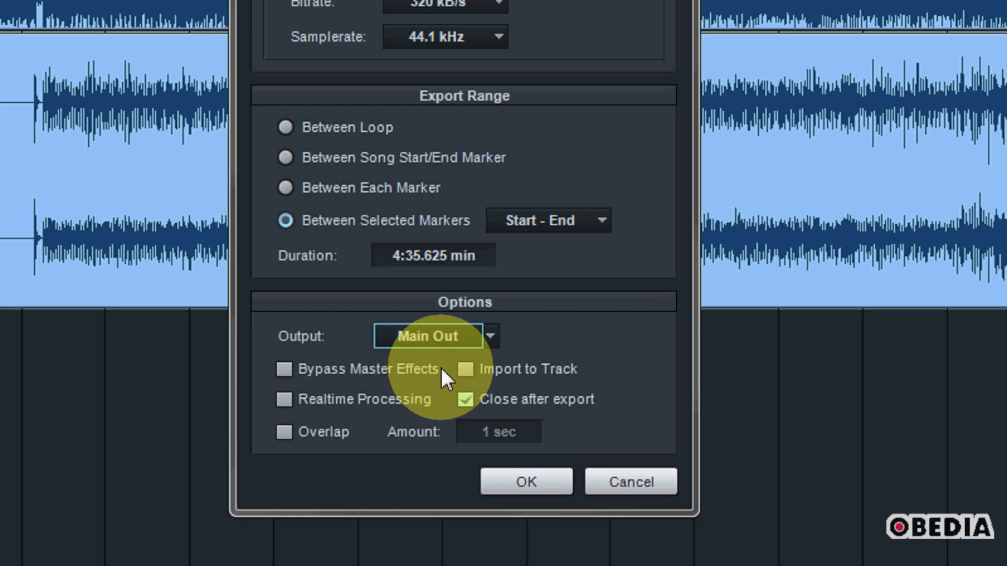
mouse_move(546, 374)
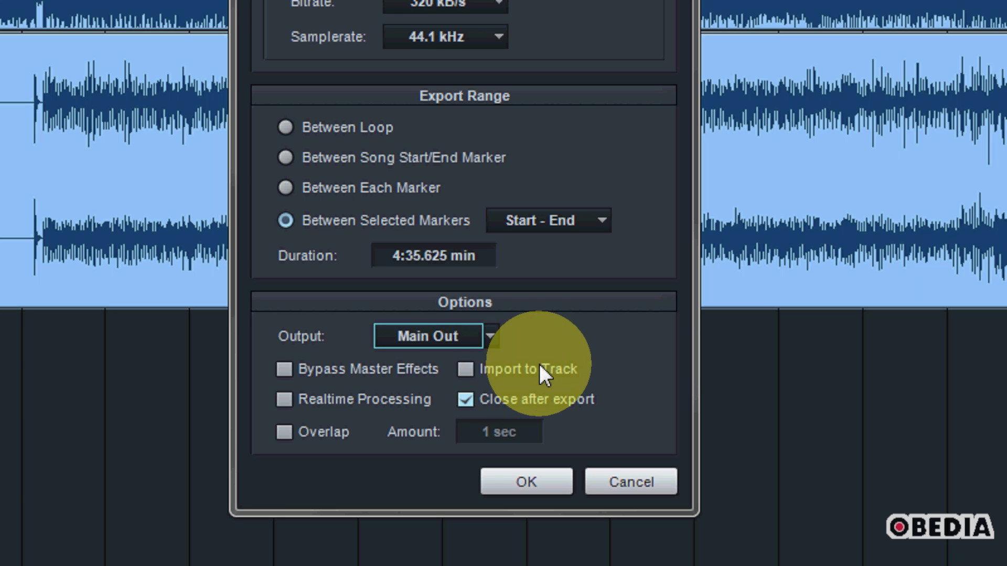
left_click(524, 469)
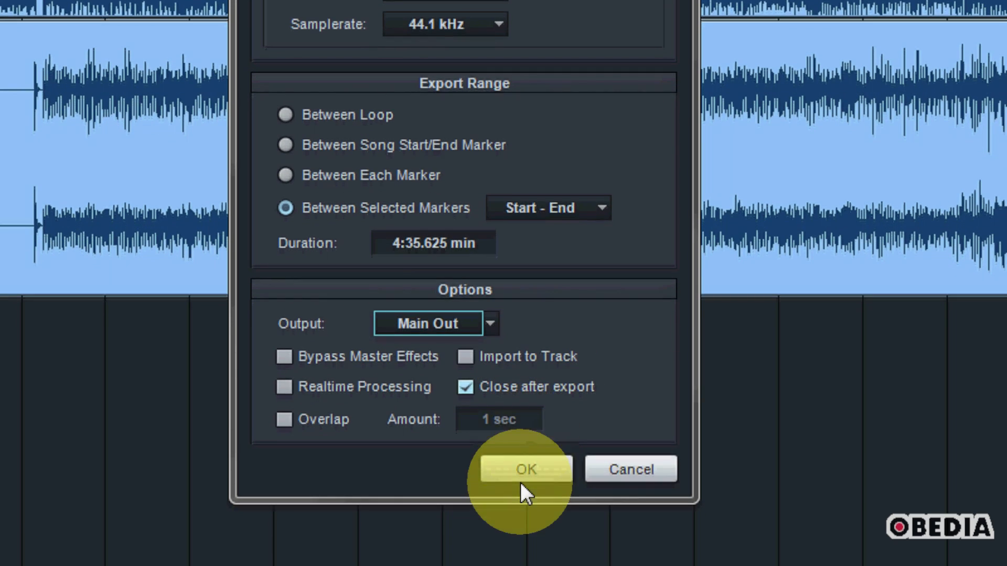
left_click(525, 469)
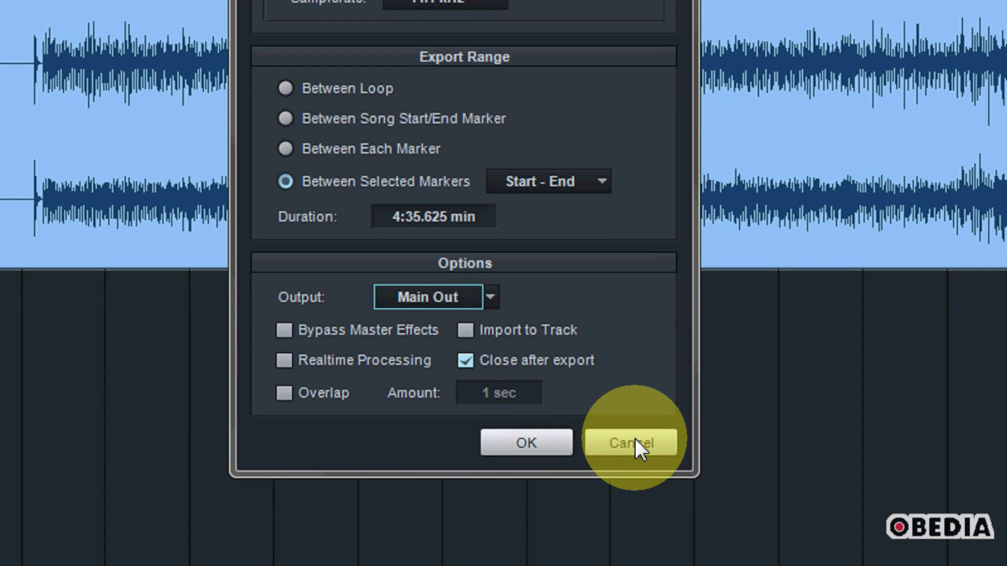
left_click(631, 443)
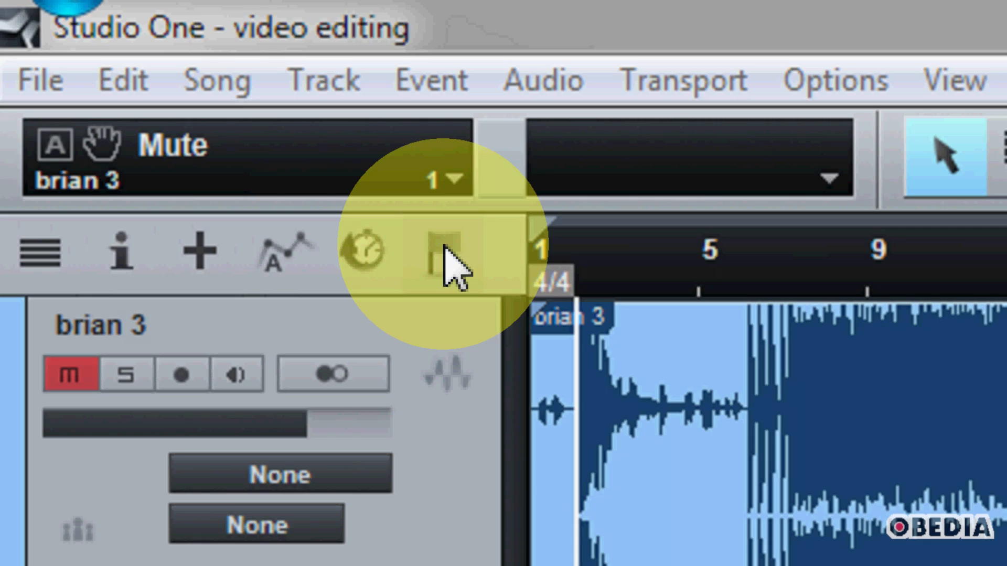
left_click(440, 249)
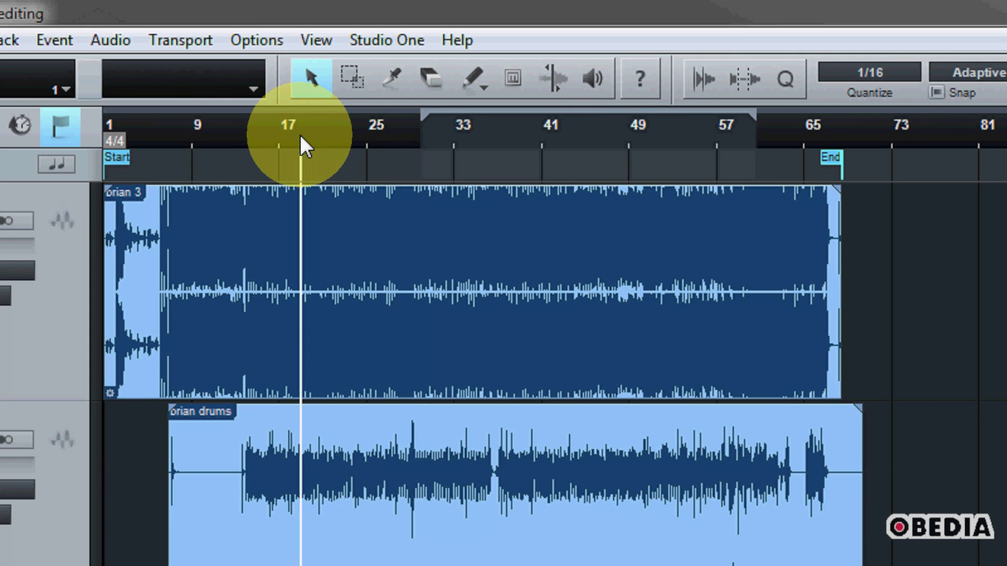
right_click(277, 141)
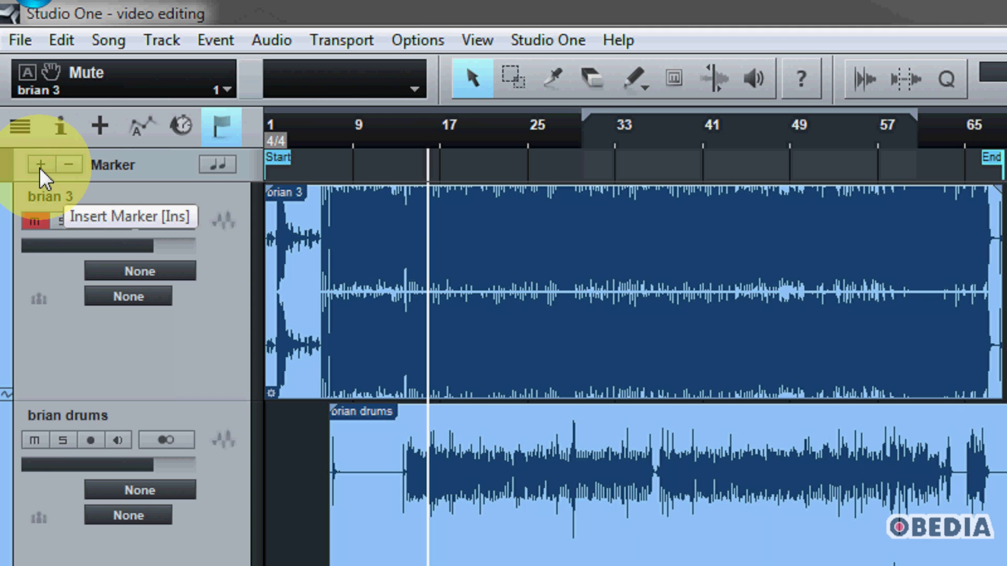
Step: Insert markers at bar 17 and bar 25 on the Marker track
left_click(40, 164)
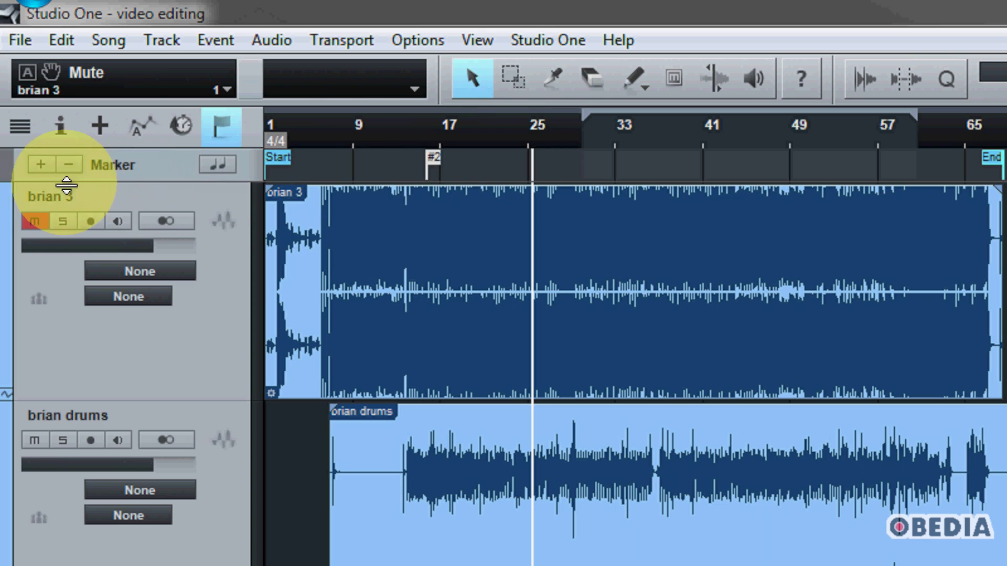
mouse_move(41, 165)
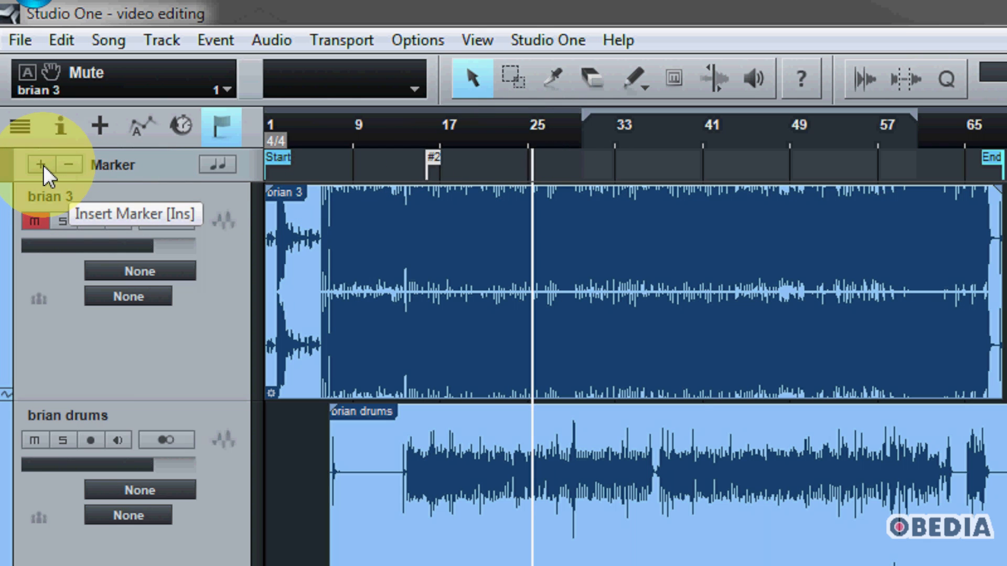
left_click(40, 165)
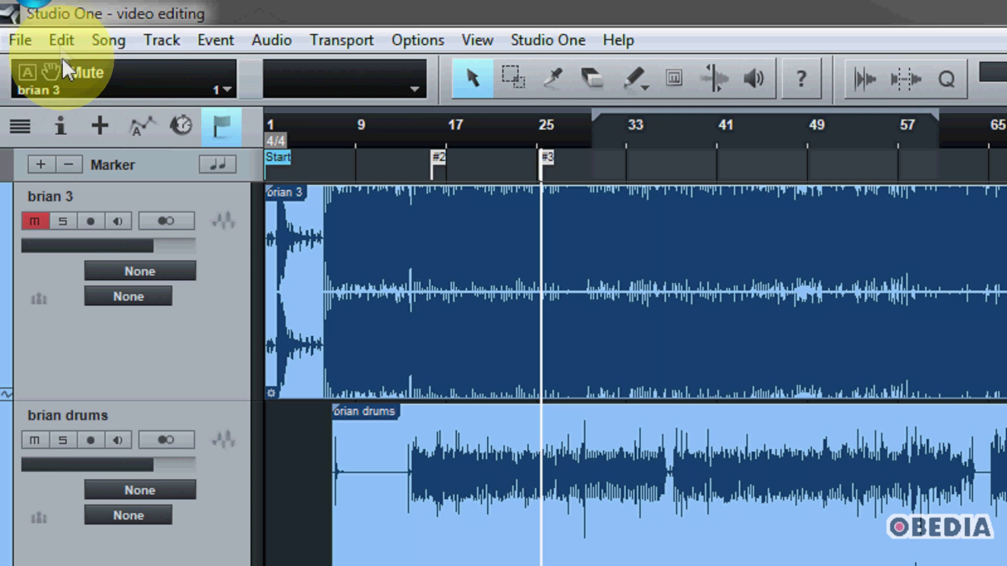
Step: Reopen Export Mixdown, choose Between Selected Markers, and pick the Start - #2 range
left_click(108, 40)
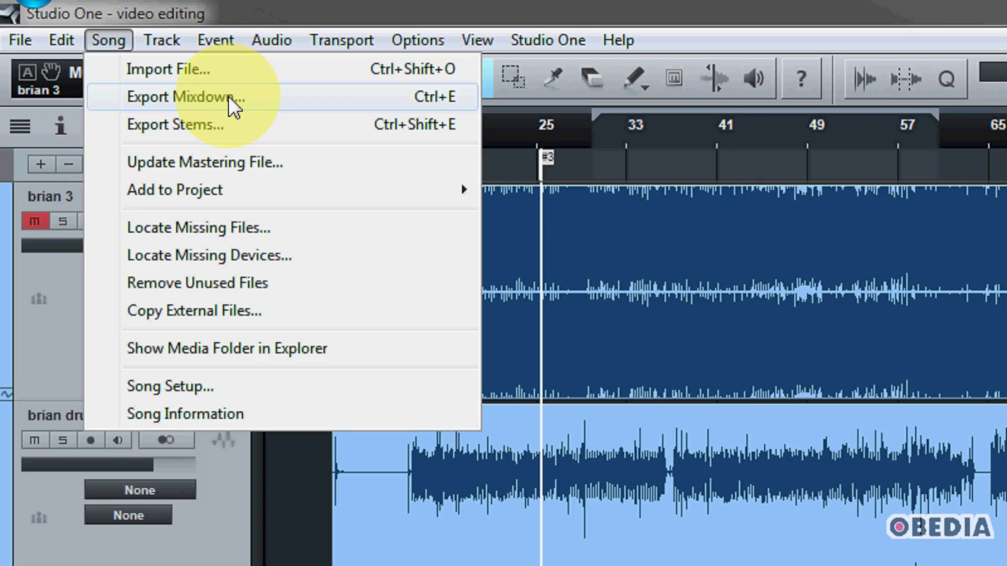
left_click(182, 97)
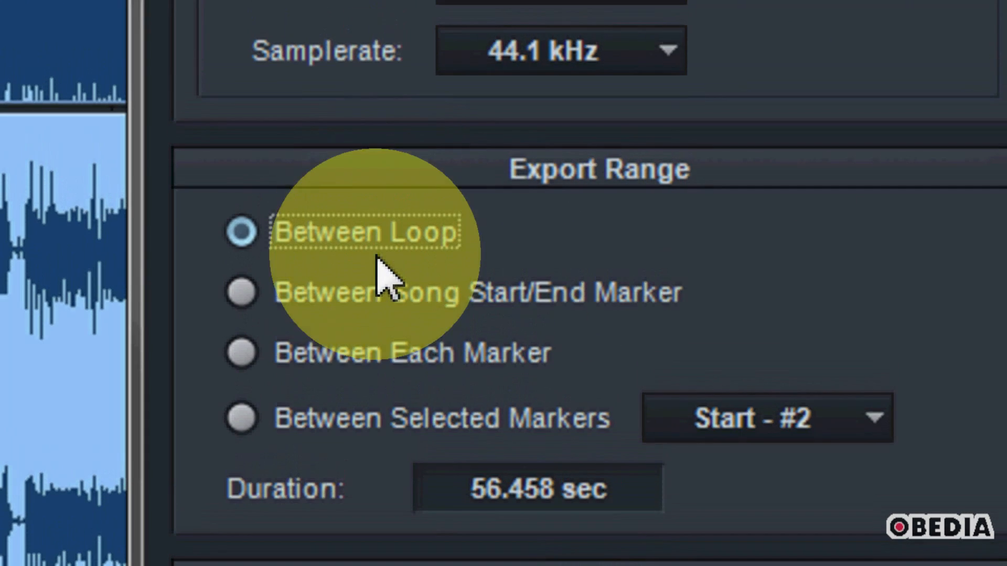
left_click(241, 292)
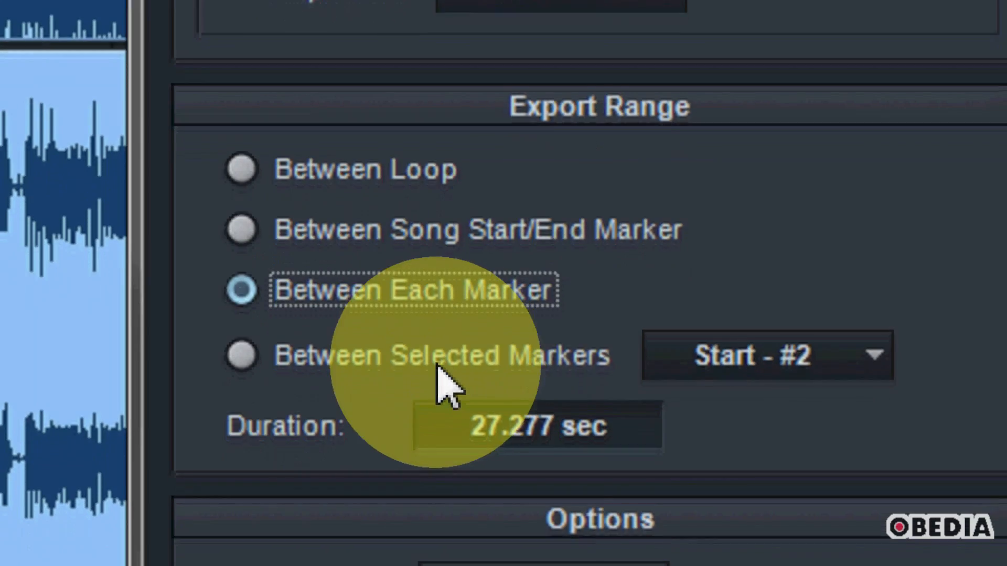
left_click(241, 355)
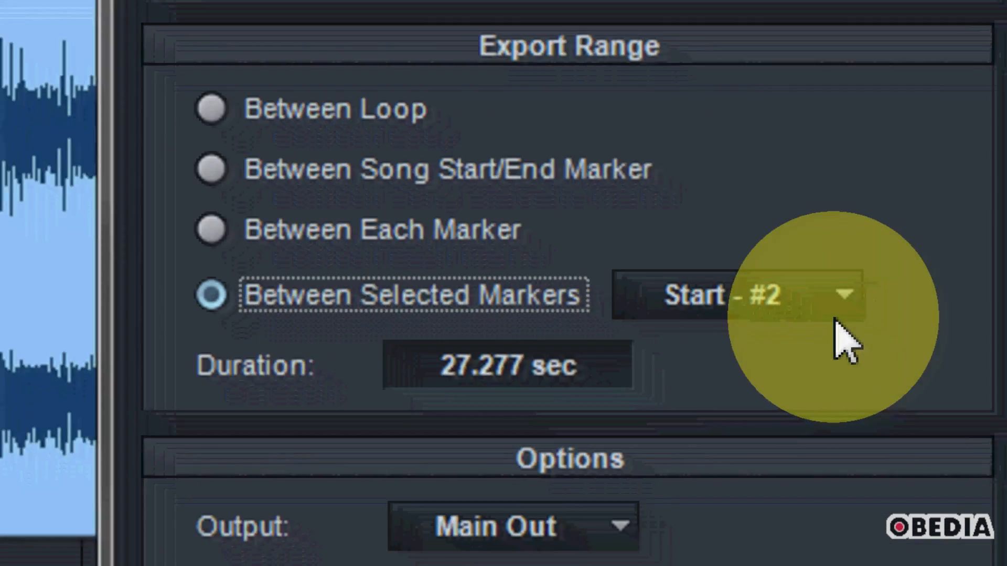
left_click(847, 294)
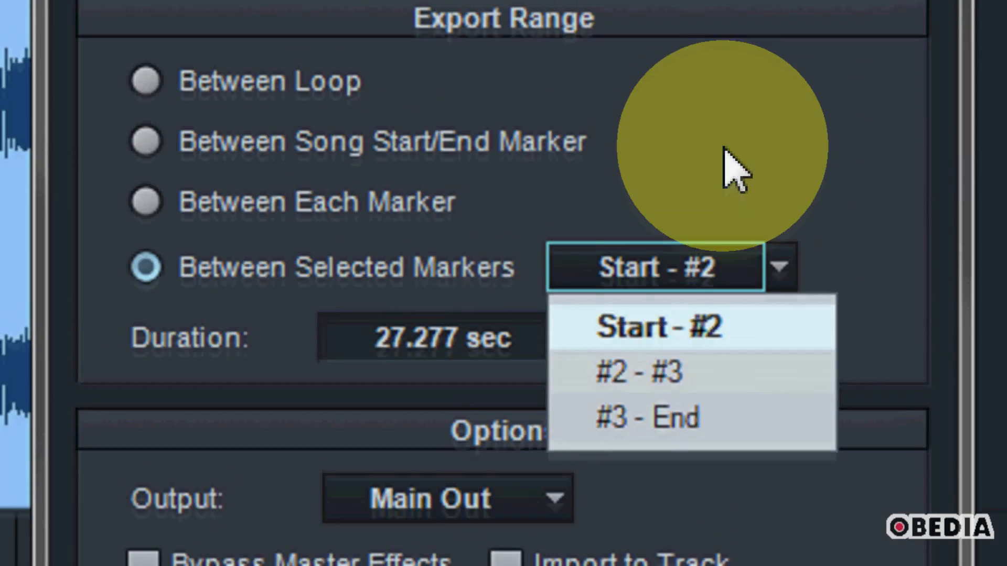
left_click(660, 326)
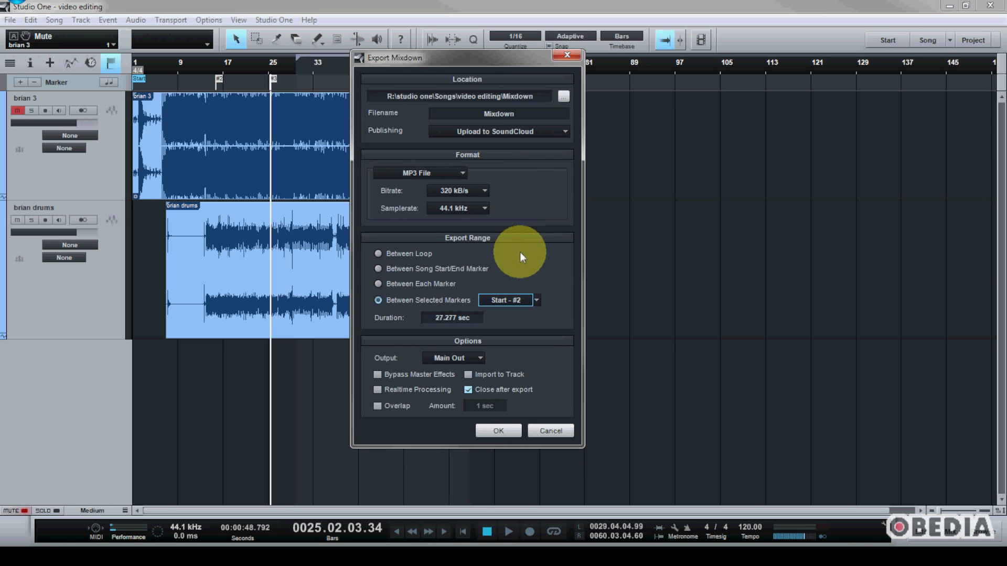
mouse_move(550, 431)
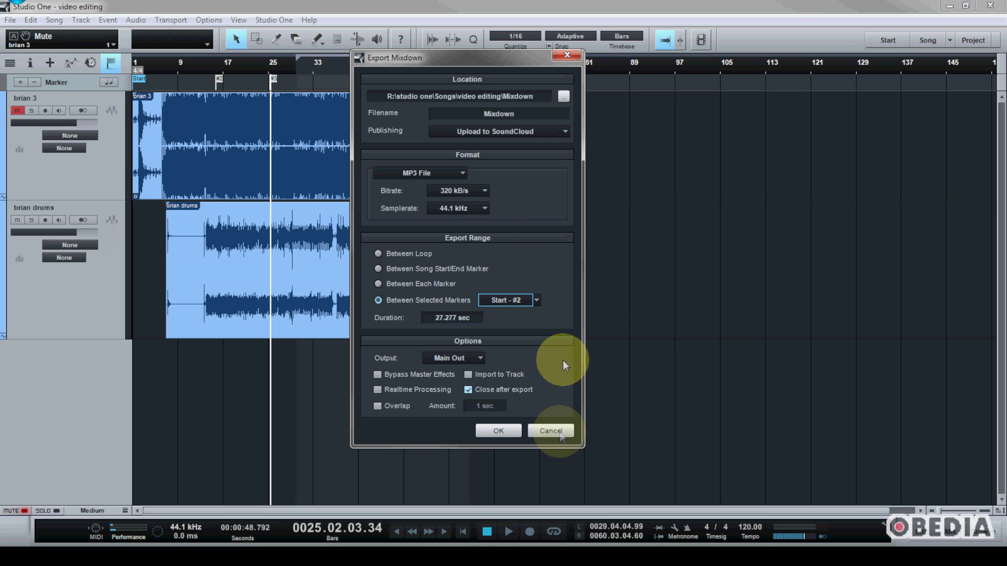
Step: Cancel the Export Mixdown dialog and scroll down the song view
left_click(550, 431)
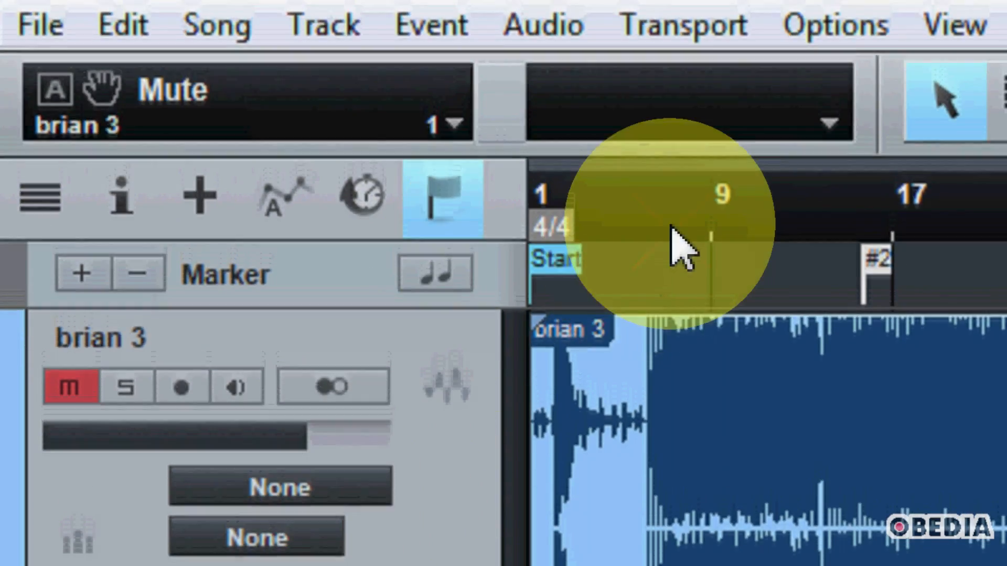
scroll("down", 3)
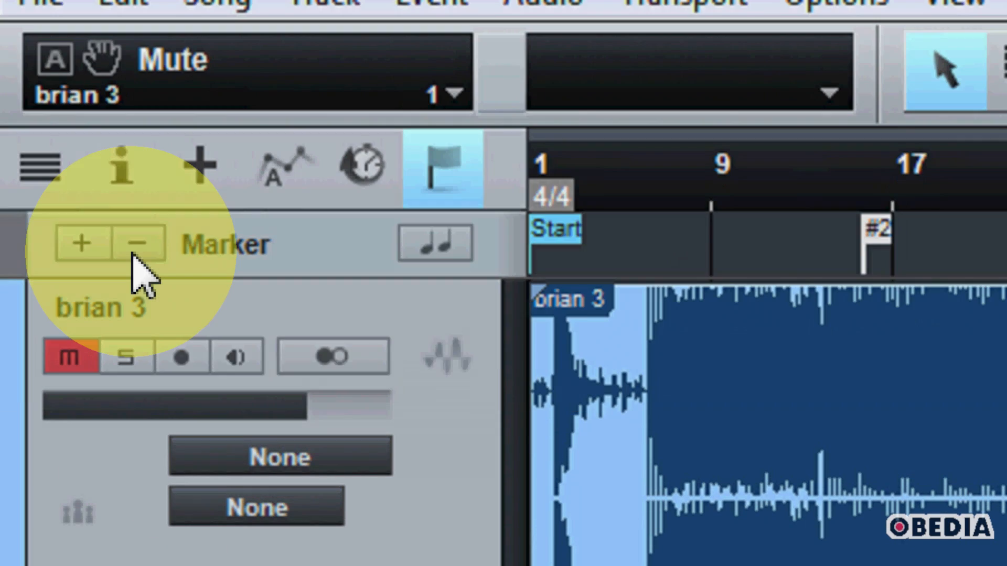
mouse_move(139, 243)
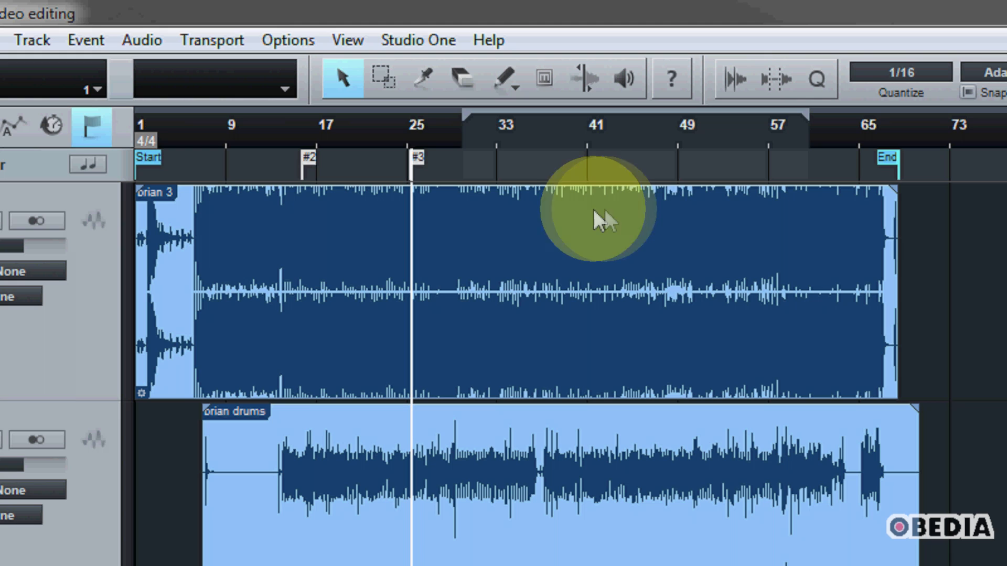
mouse_move(707, 215)
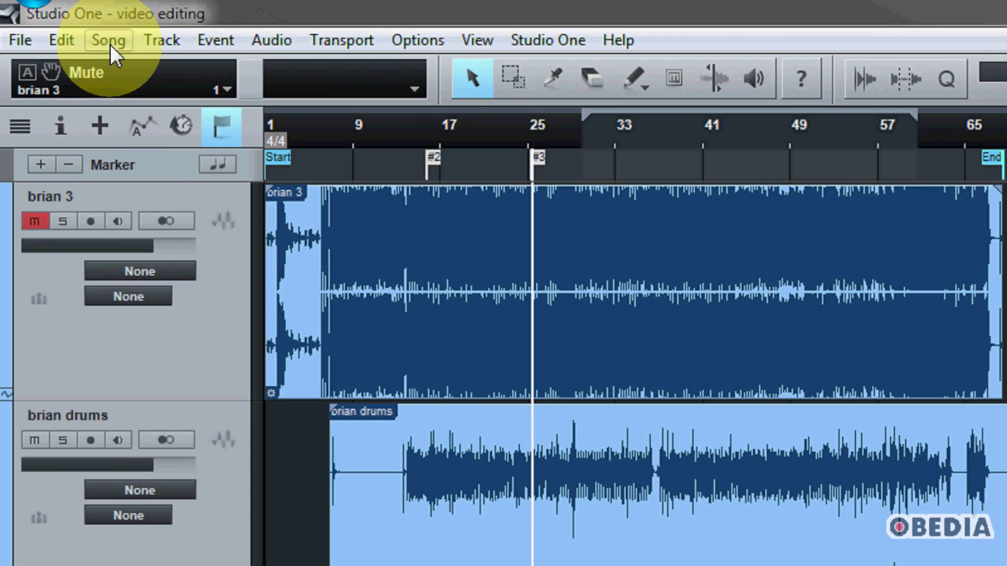
Step: Open the Song menu to reach Export Mixdown again
left_click(108, 40)
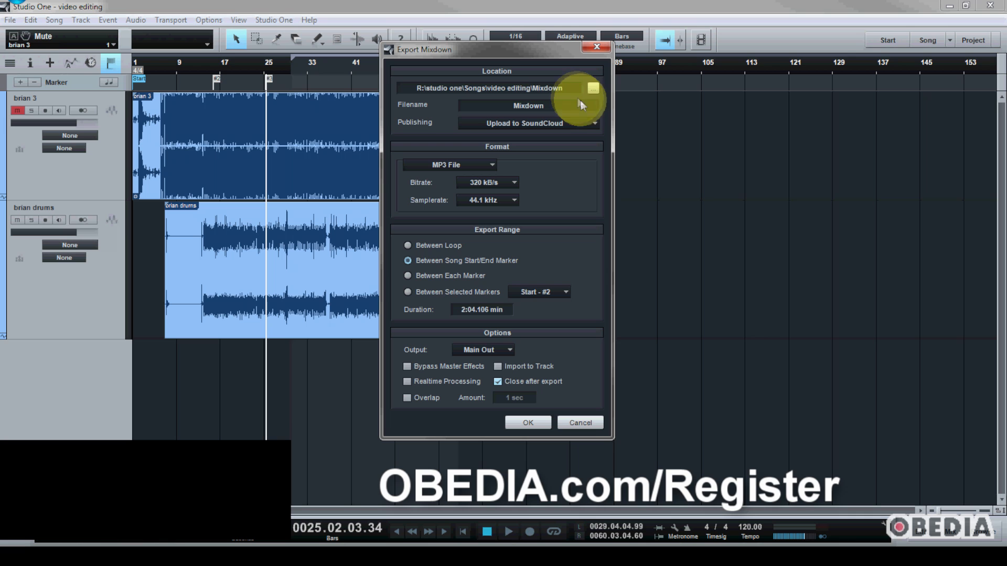
mouse_move(543, 69)
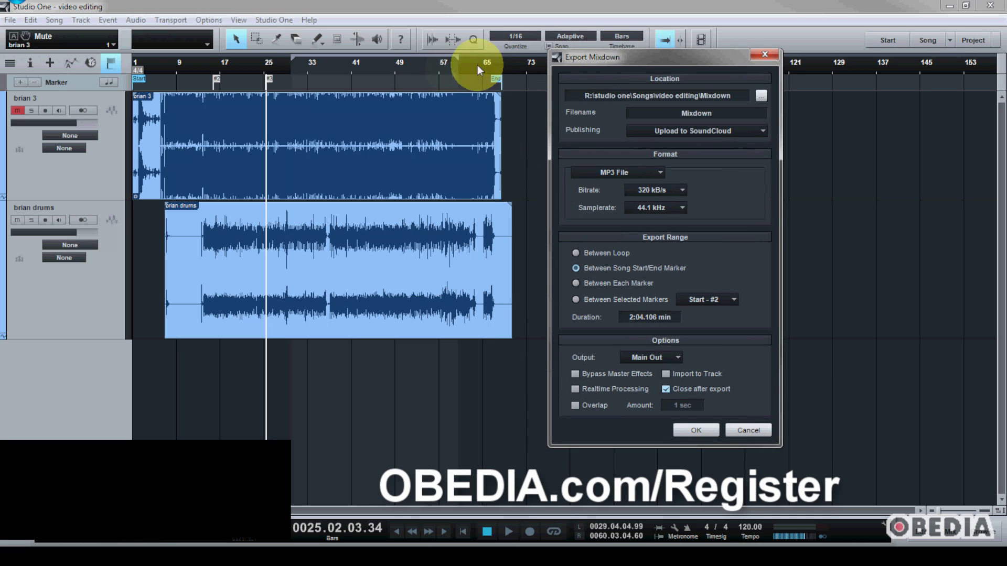
mouse_move(445, 71)
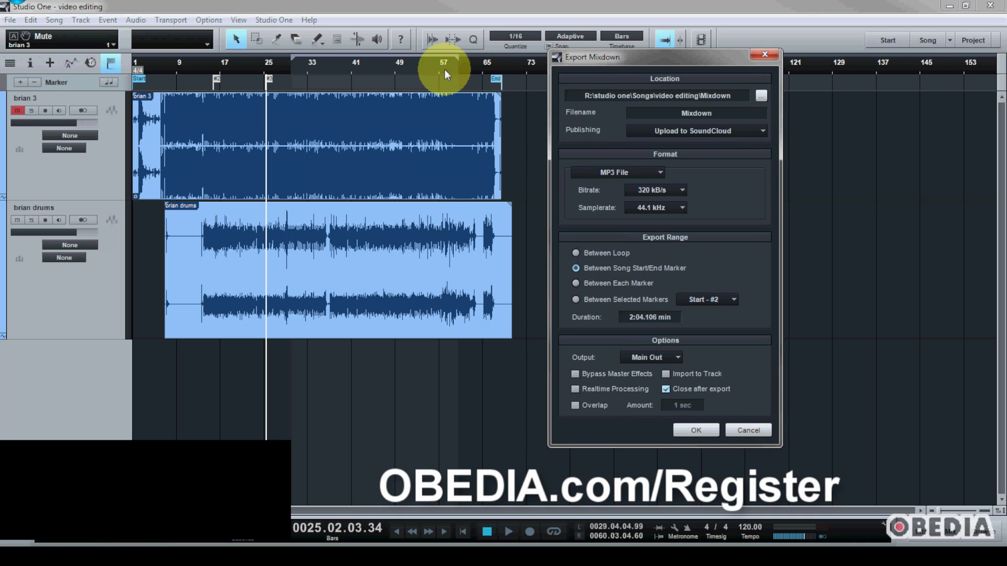